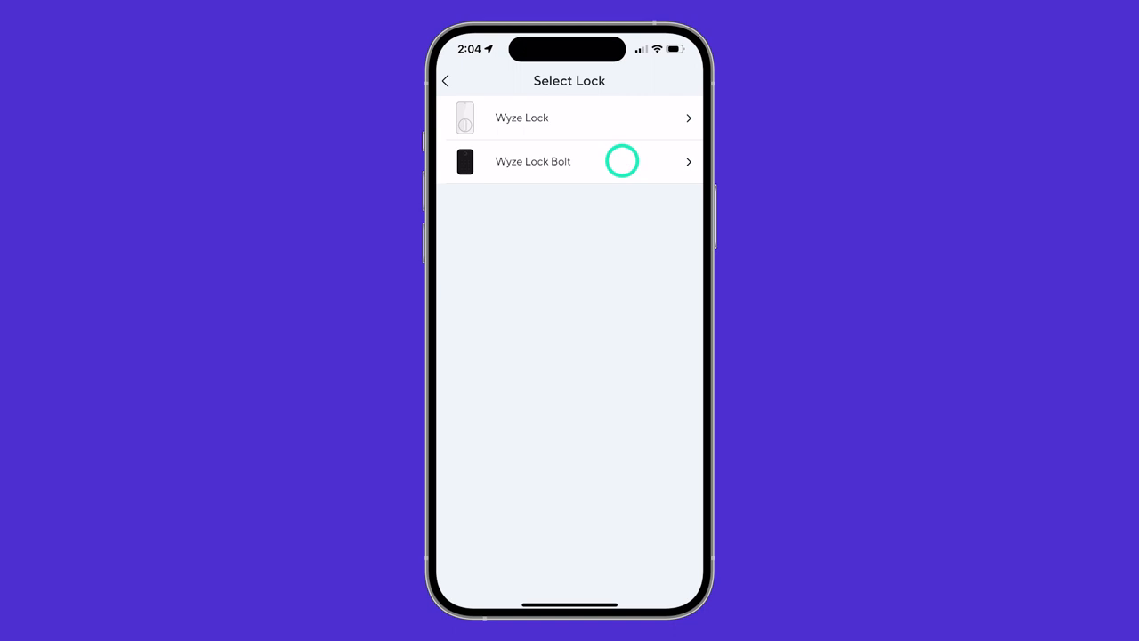
Link the Wyze Lock Bolt as Front Door, leaving Enable direct unlock on
{"action": "left_click", "coordinate": [621, 160]}
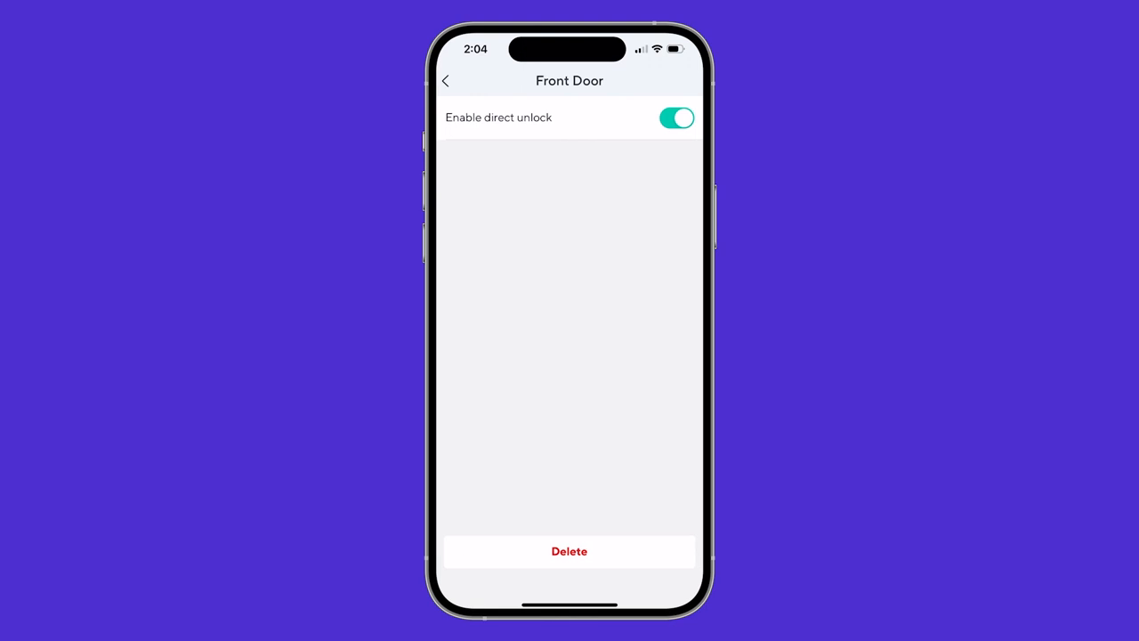
{"action": "left_click", "coordinate": [445, 80]}
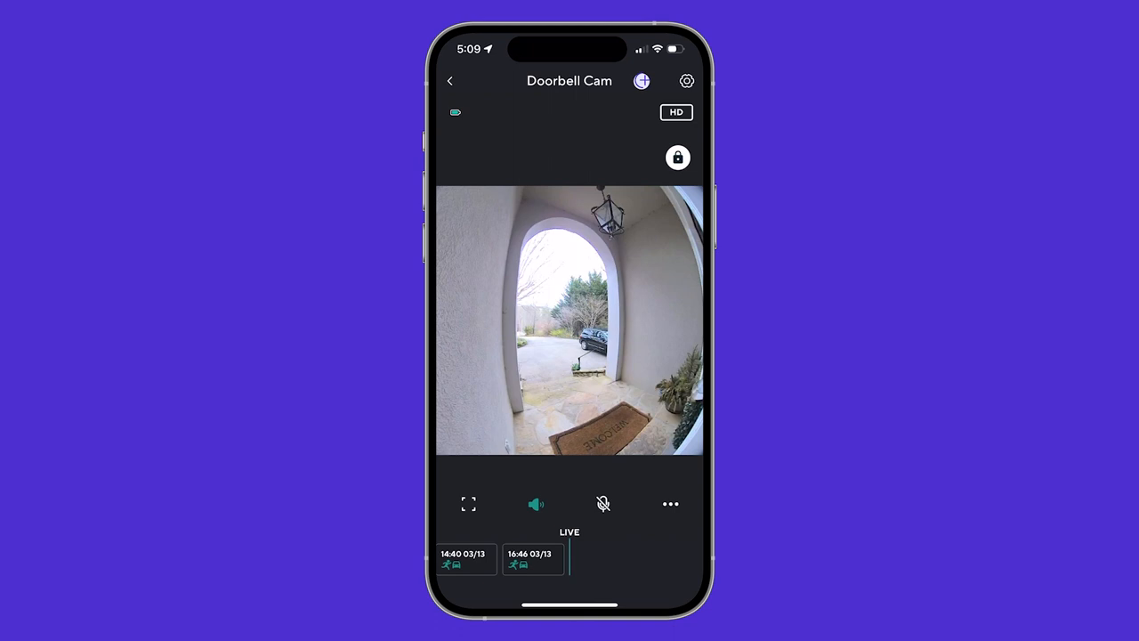
Unlock the front door from the Doorbell Cam live feed lock icon and confirm
{"action": "left_click", "coordinate": [676, 156]}
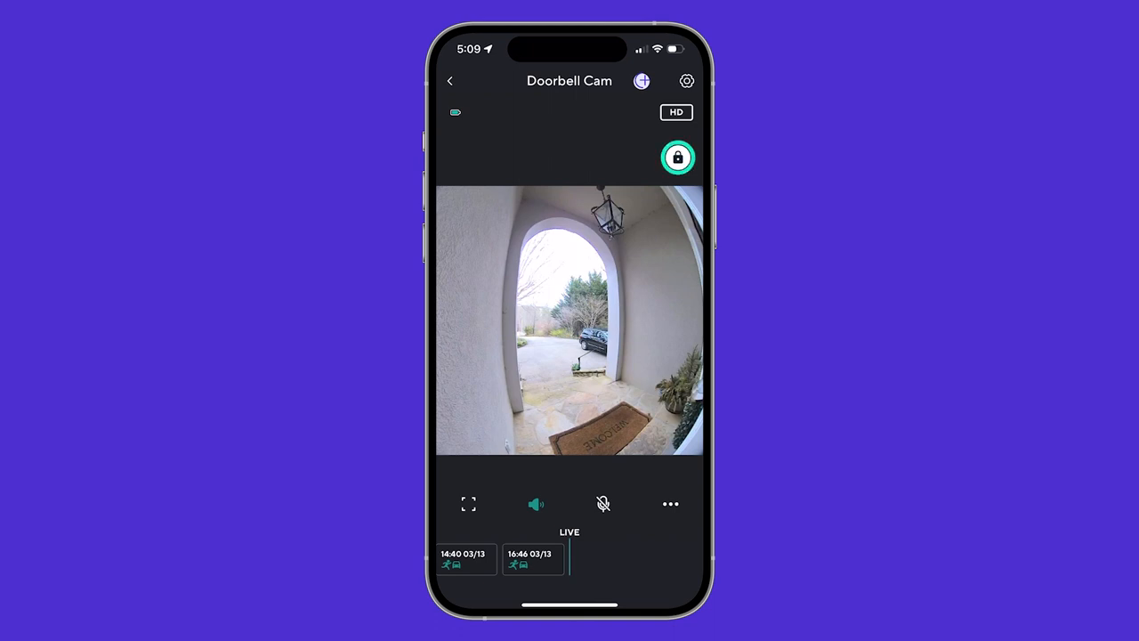
{"action": "left_click", "coordinate": [676, 156]}
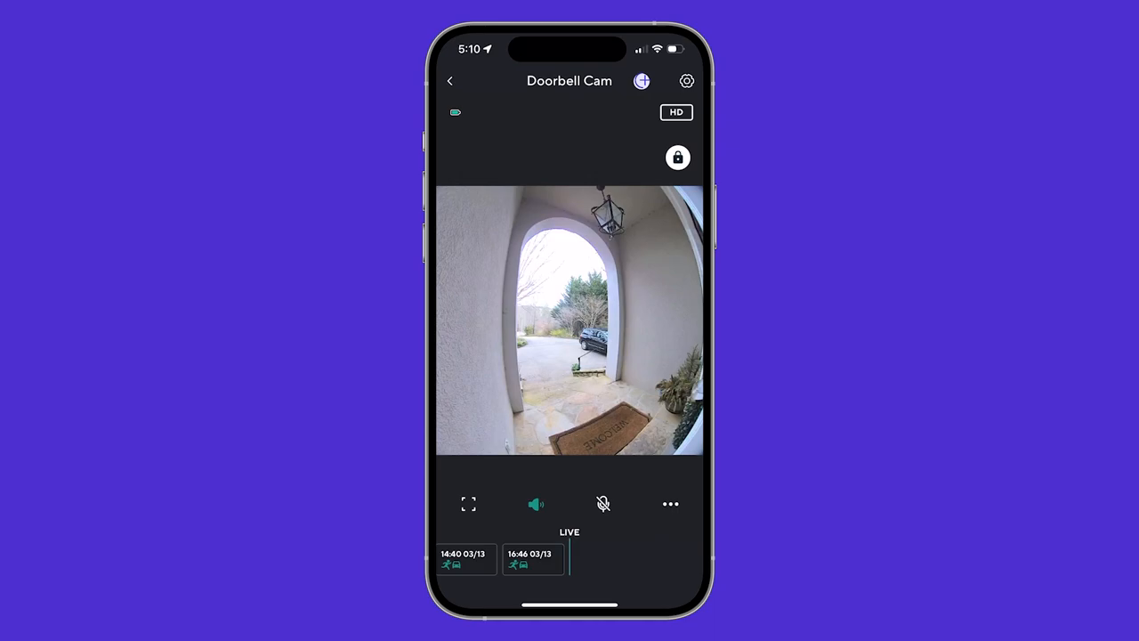
{"action": "left_click", "coordinate": [676, 156]}
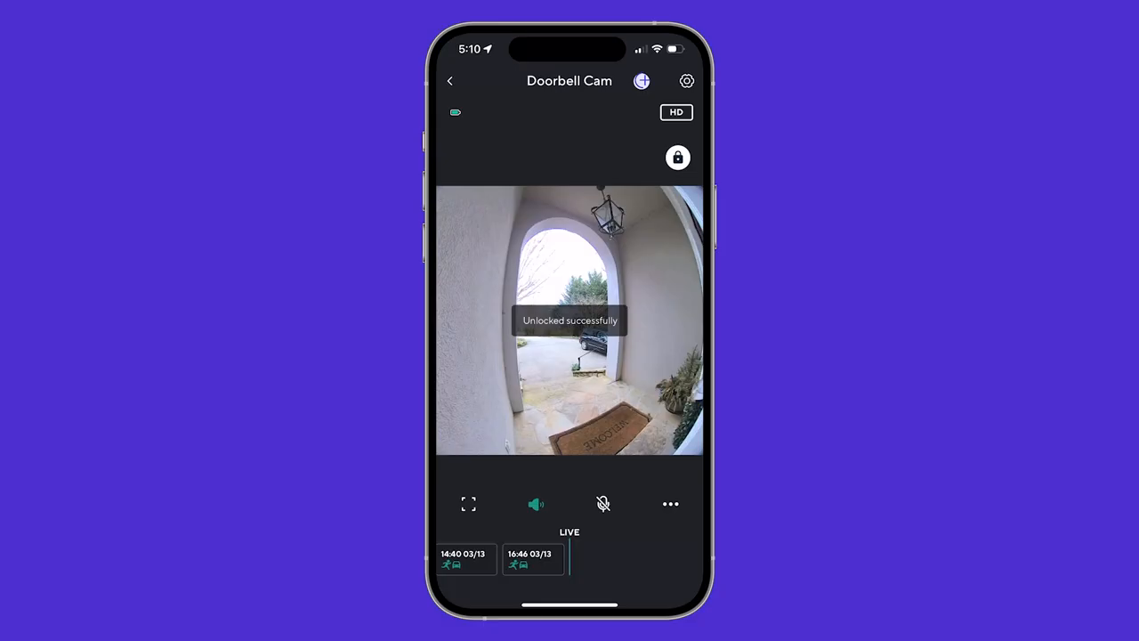